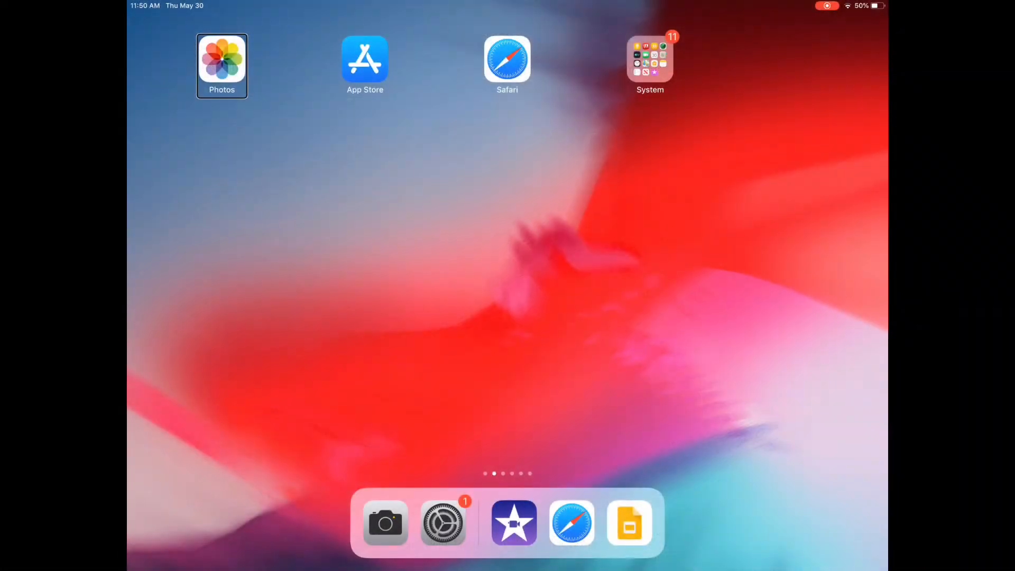
Go from the dock into Settings and show the Bluetooth page with Bluetooth on.
left_click(445, 528)
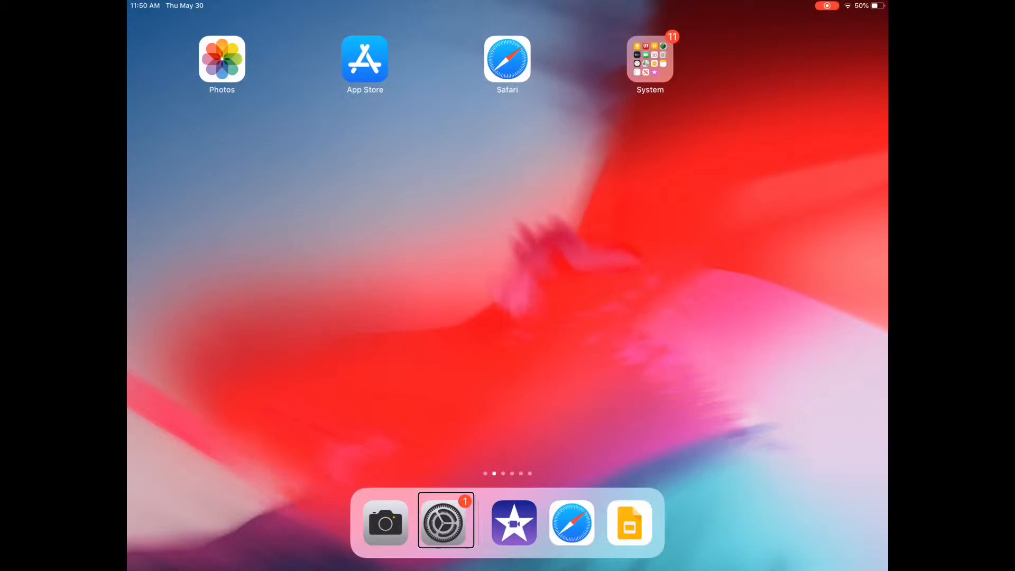
left_click(444, 520)
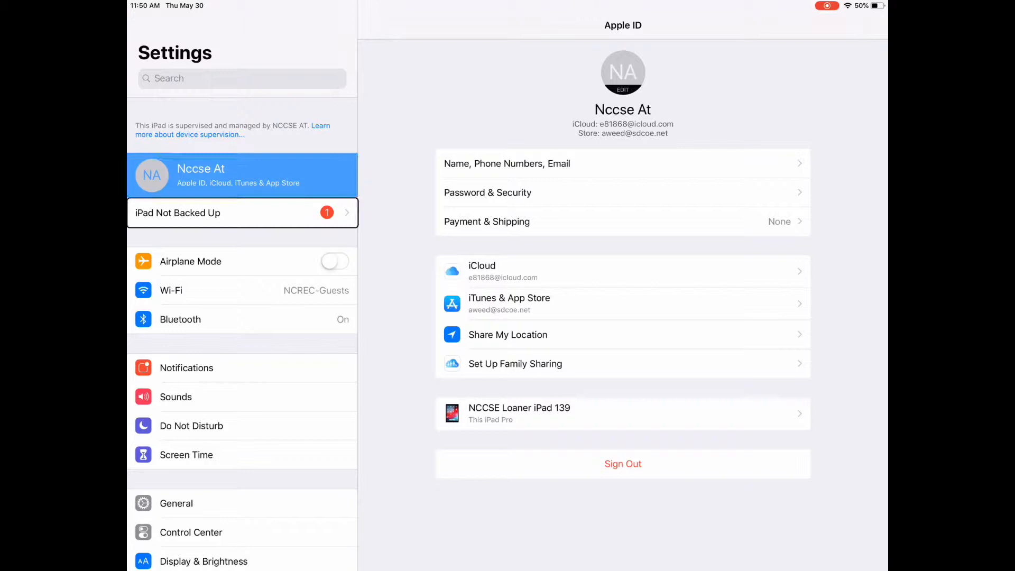
left_click(241, 319)
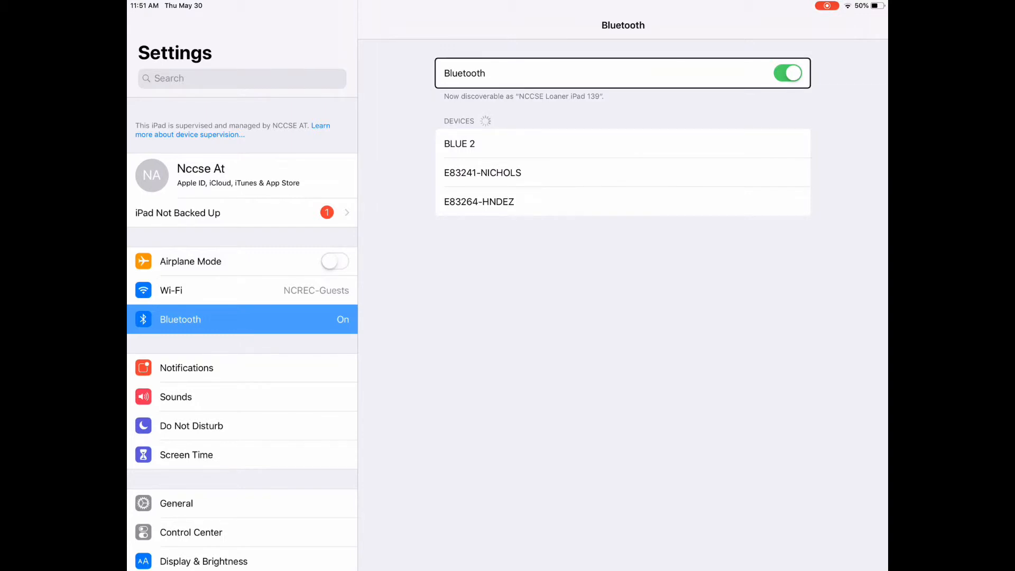
Pair with BLUE 2 so it shows Connected under My Devices.
left_click(623, 144)
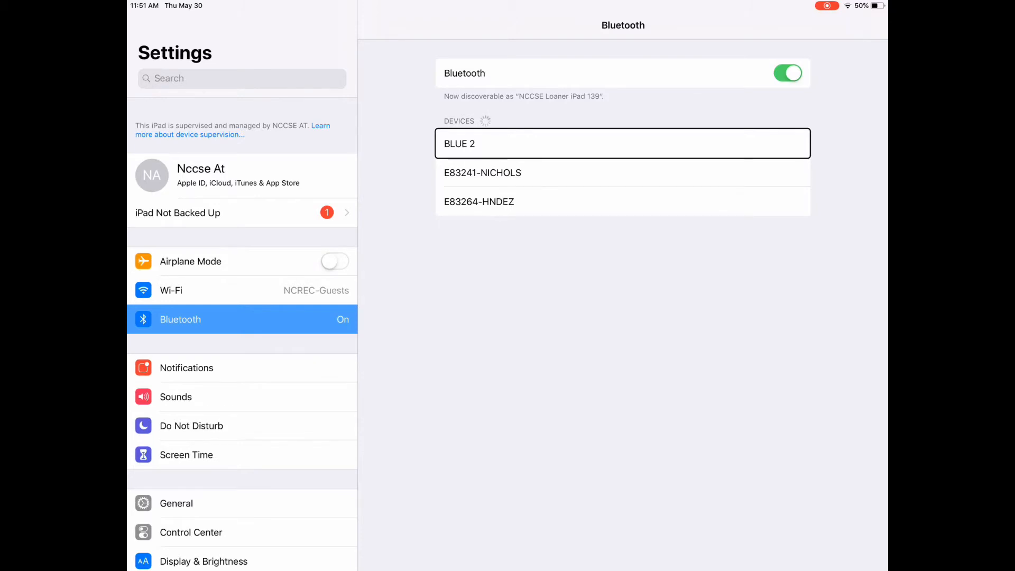
left_click(623, 144)
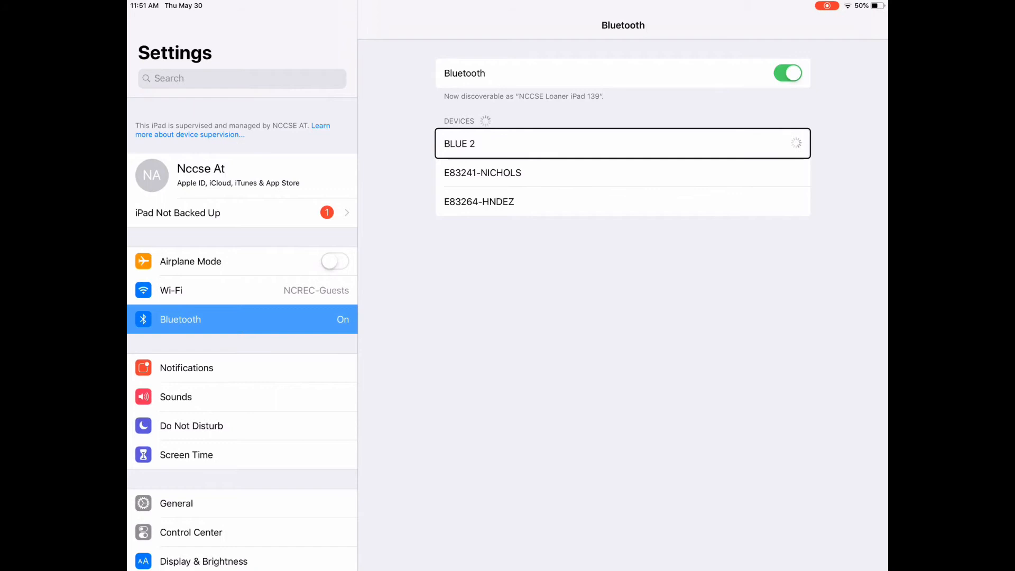
left_click(623, 144)
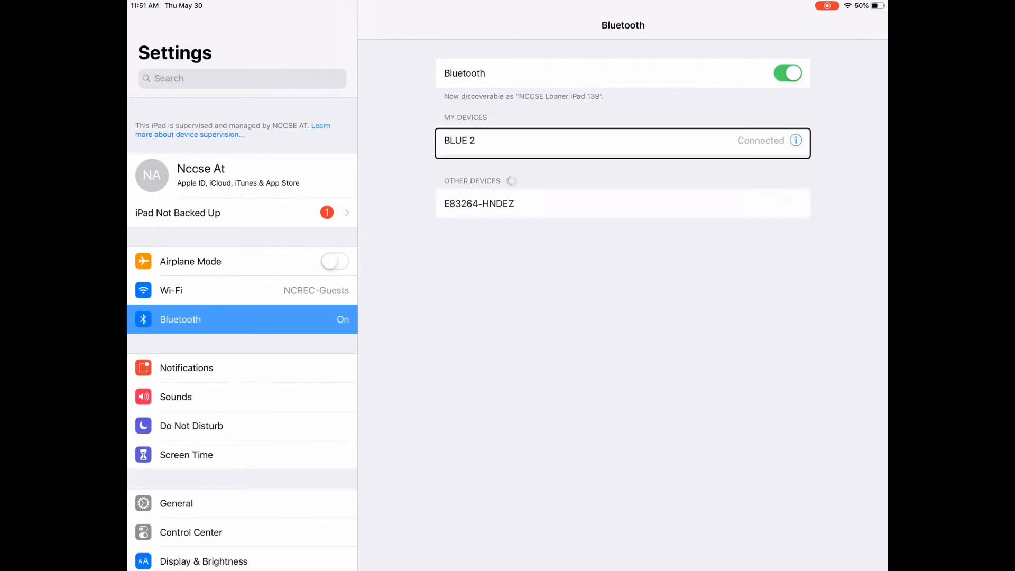